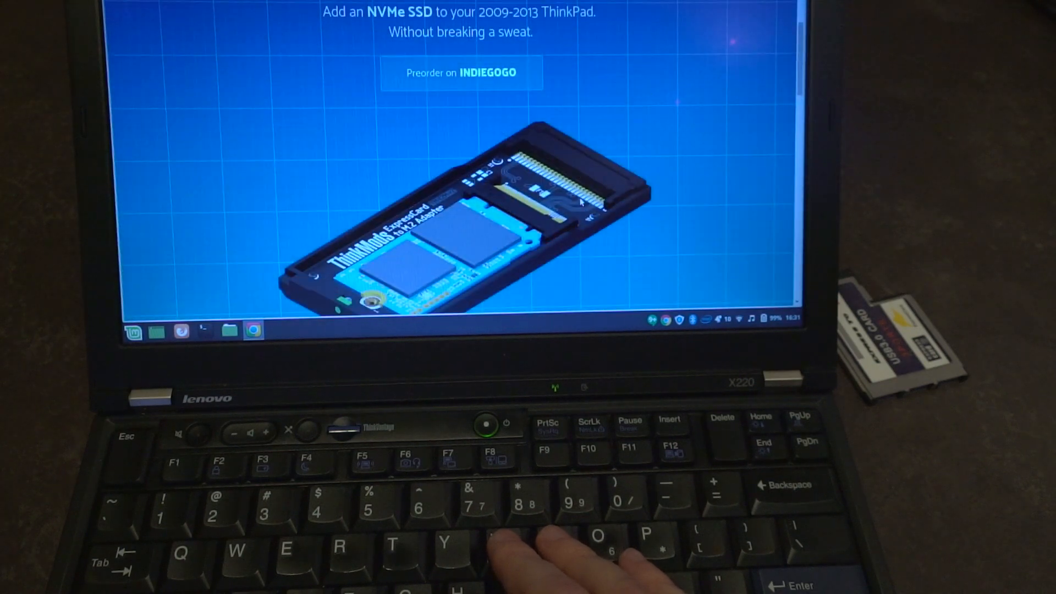
pyautogui.scroll(3)
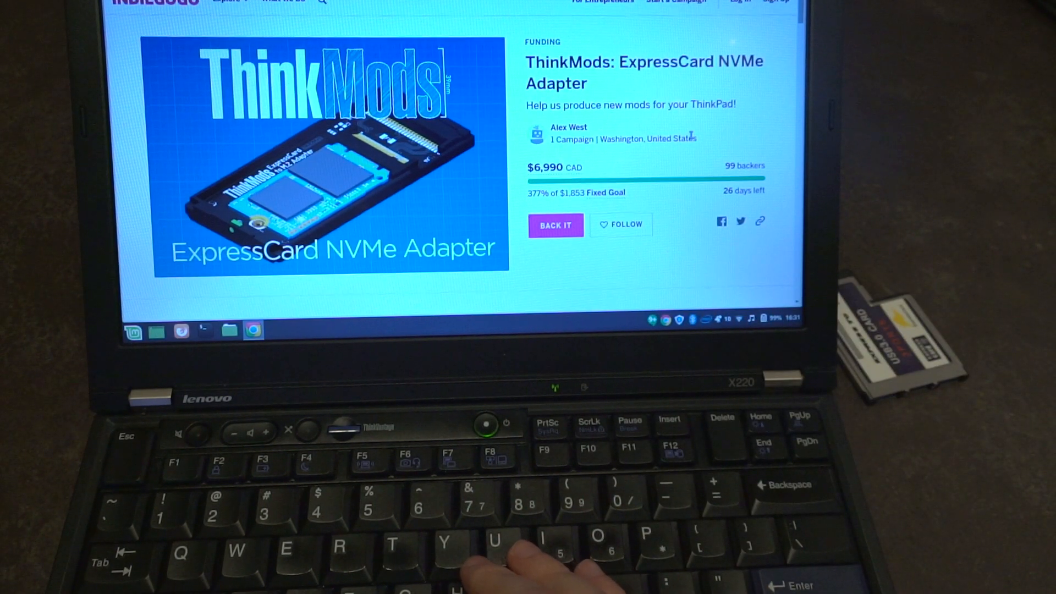
pyautogui.scroll(-3)
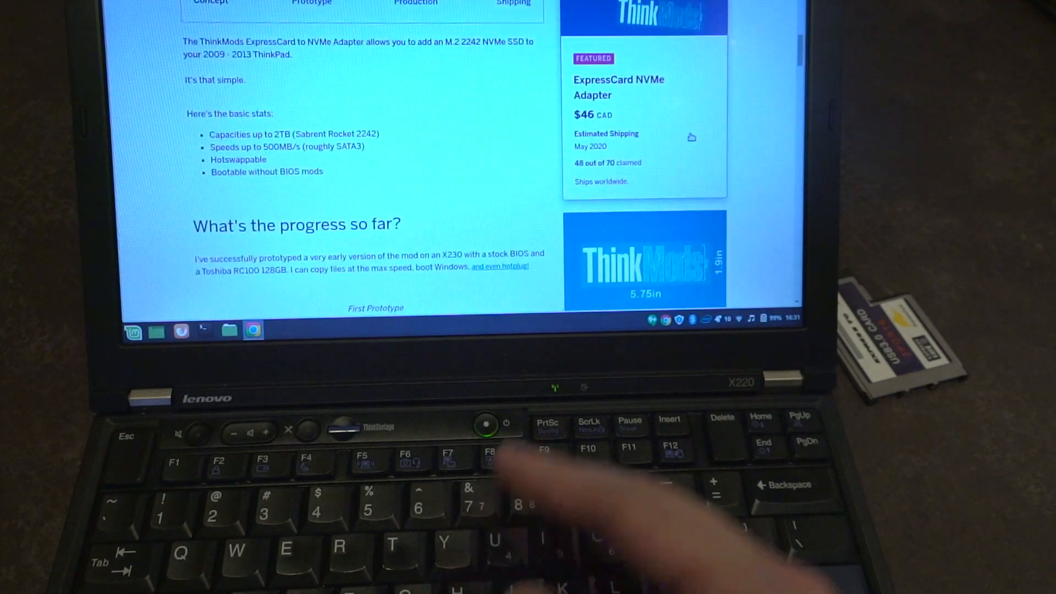